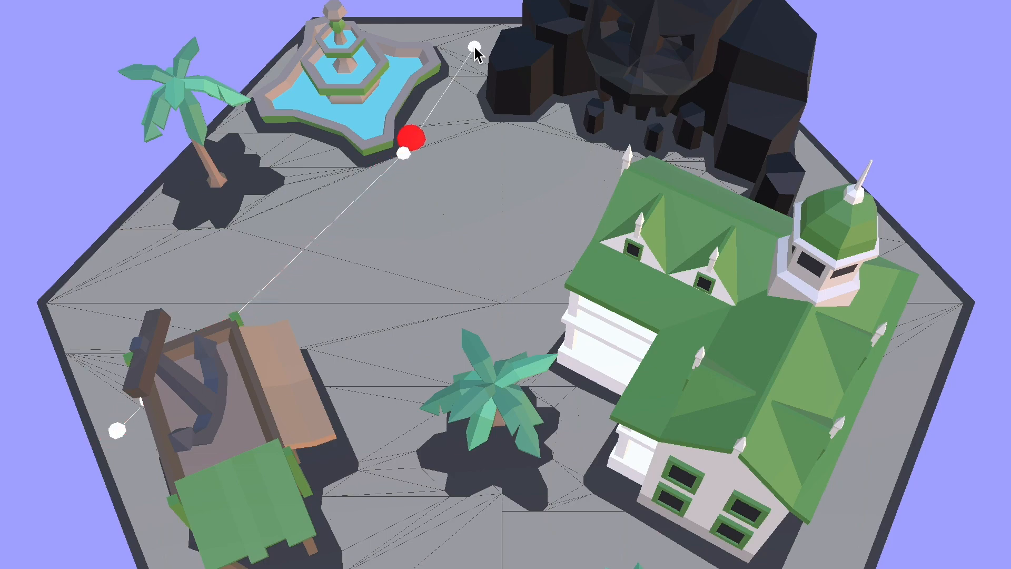
Orbit the demo view in Chrome to bring the whole hex map into sight
left_click_drag(410, 139, 474, 49)
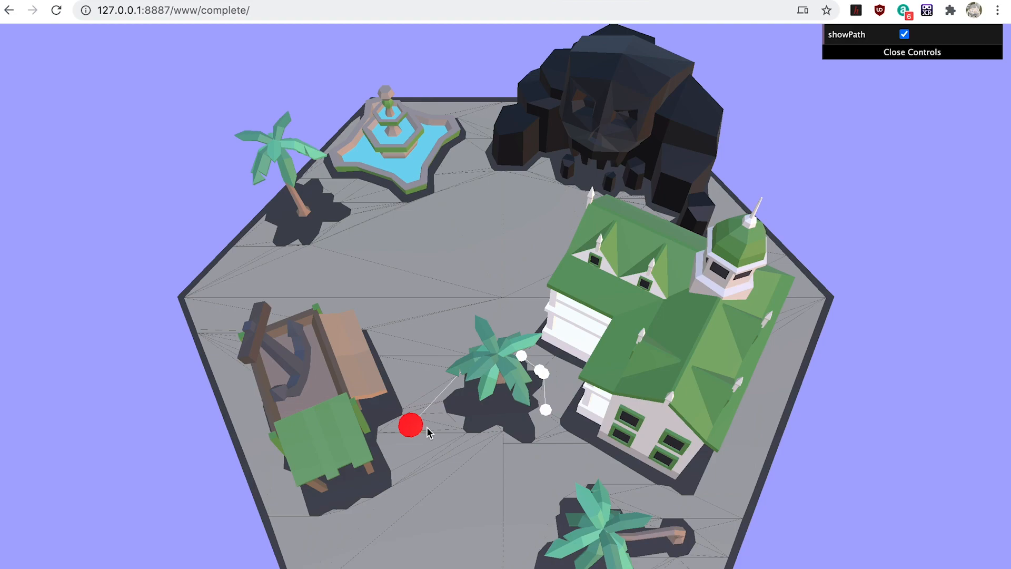
mouse_move(214, 96)
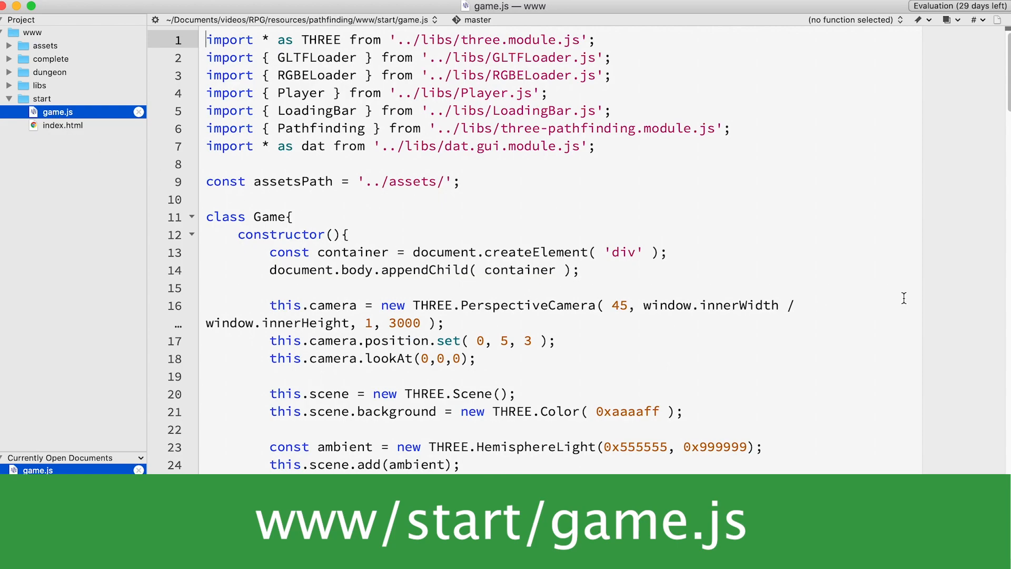
mouse_move(904, 298)
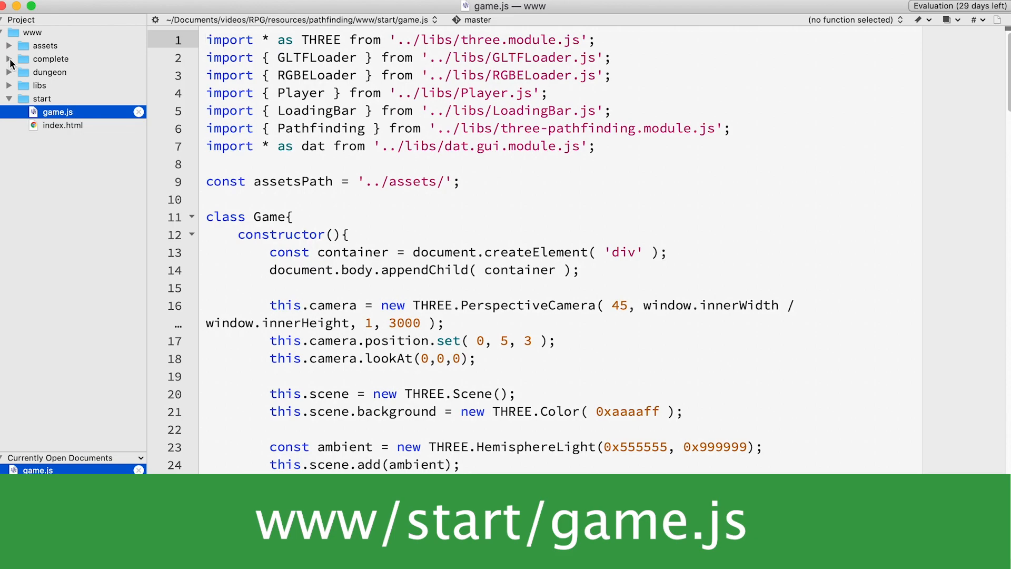
left_click(9, 59)
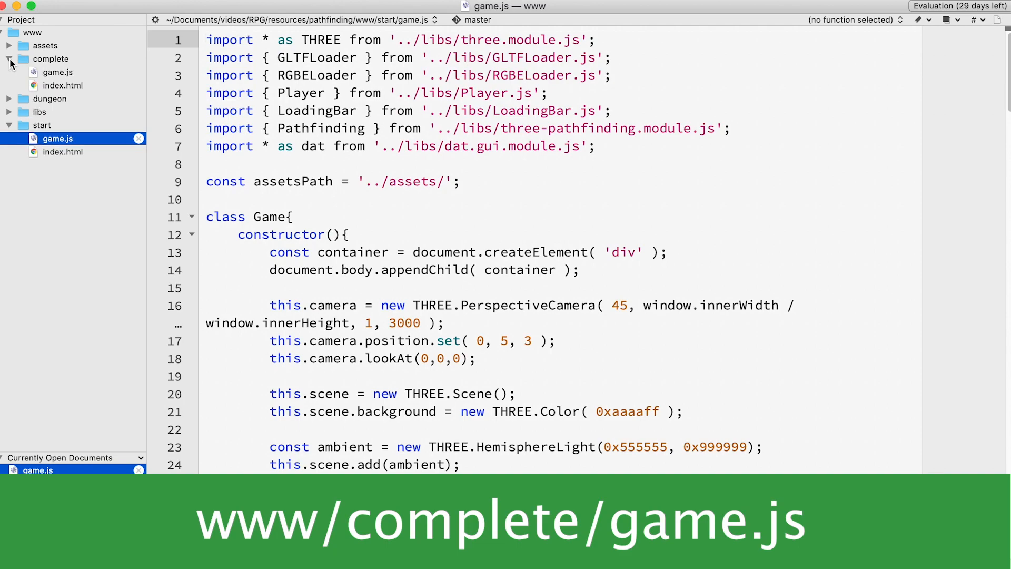
left_click(11, 59)
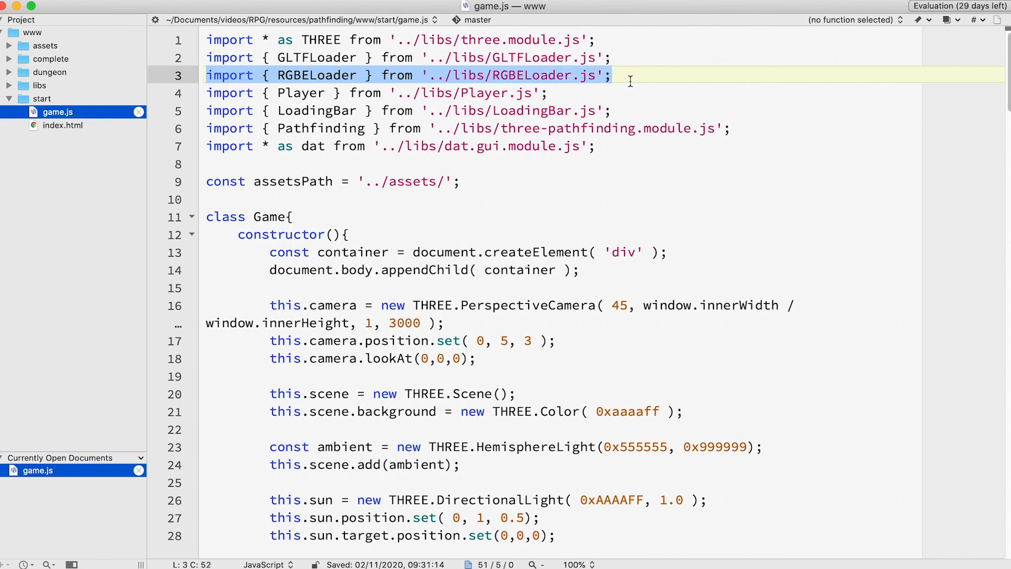
left_click(600, 145)
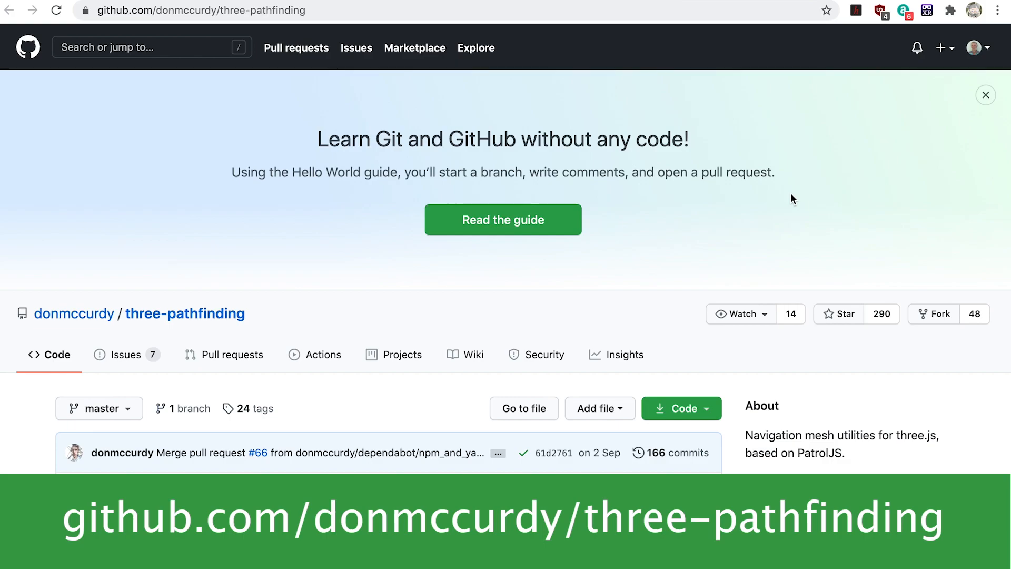
Scroll the three-pathfinding GitHub README down to its navigation mesh demo image
scroll("down", 3)
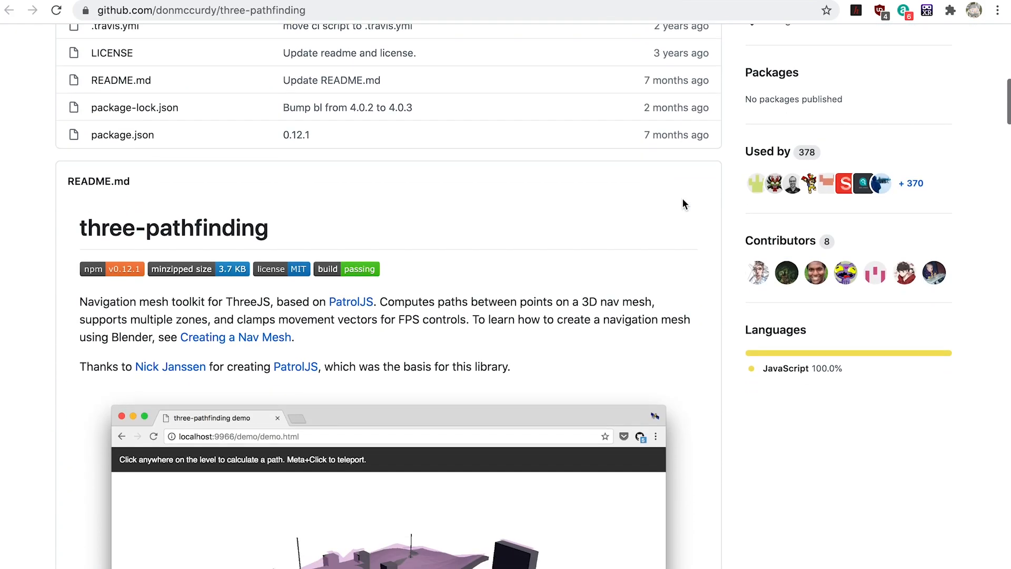
scroll("down", 3)
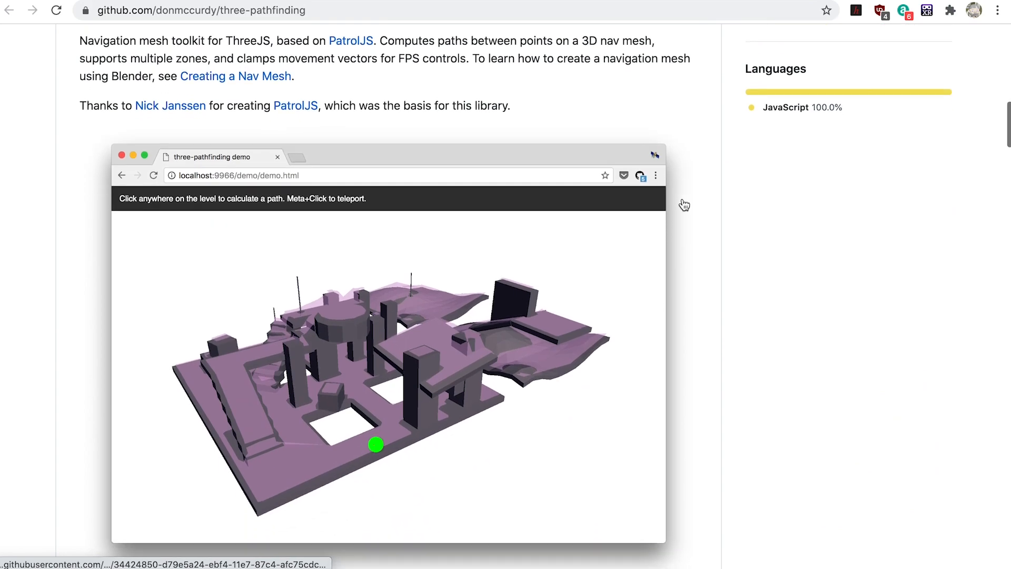
scroll("down", 3)
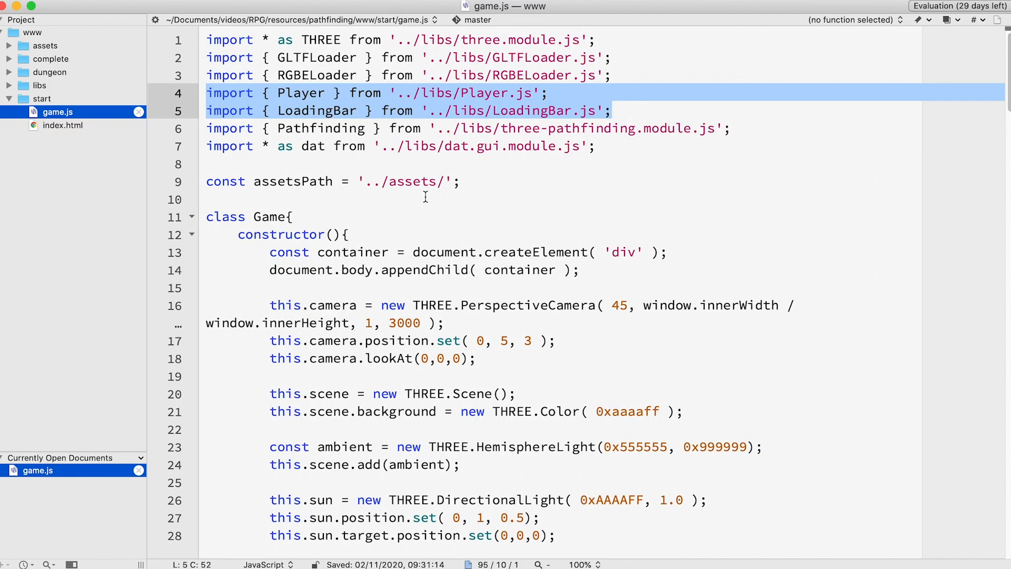
scroll("down", 3)
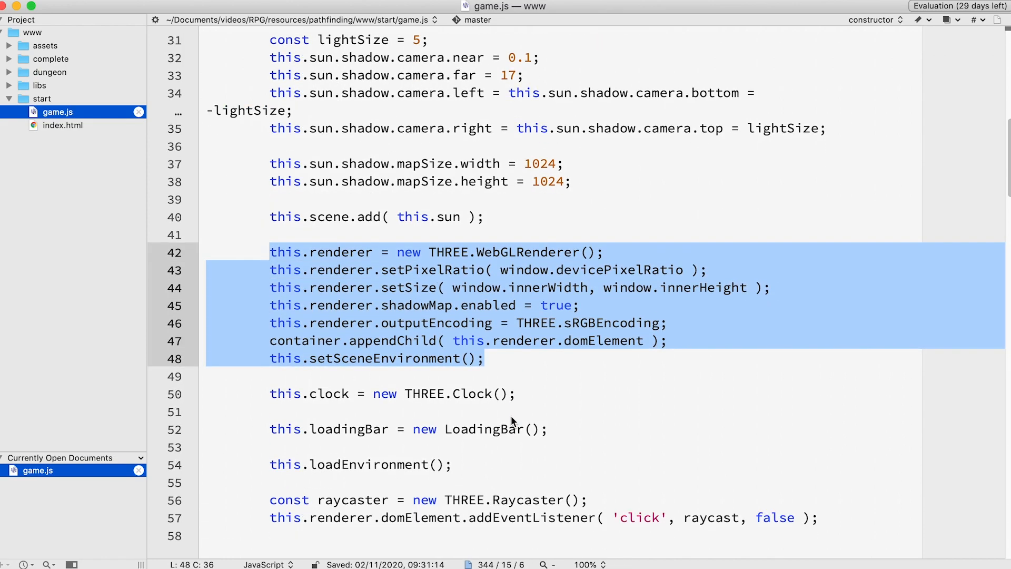
left_click(263, 358)
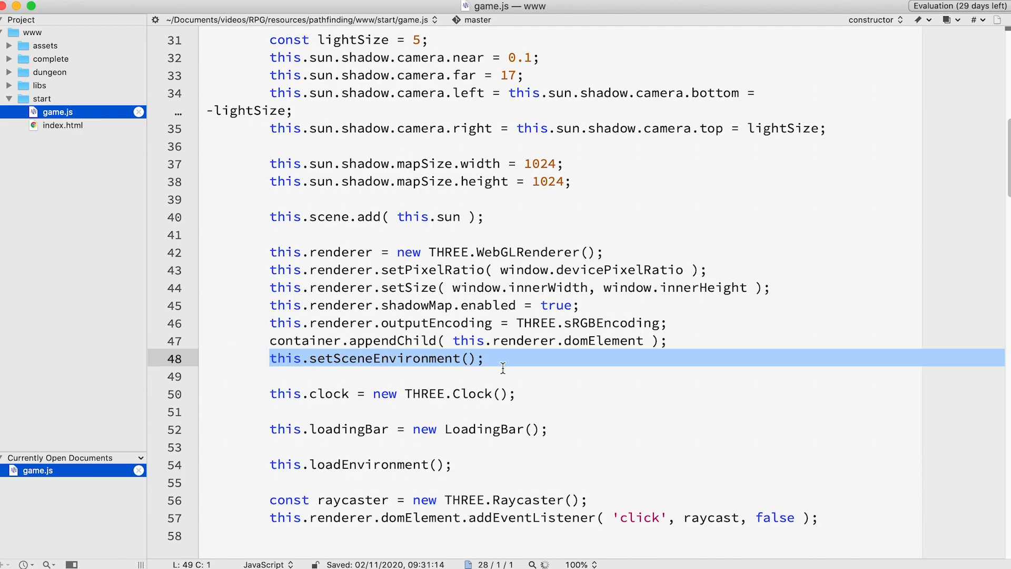
scroll("down", 3)
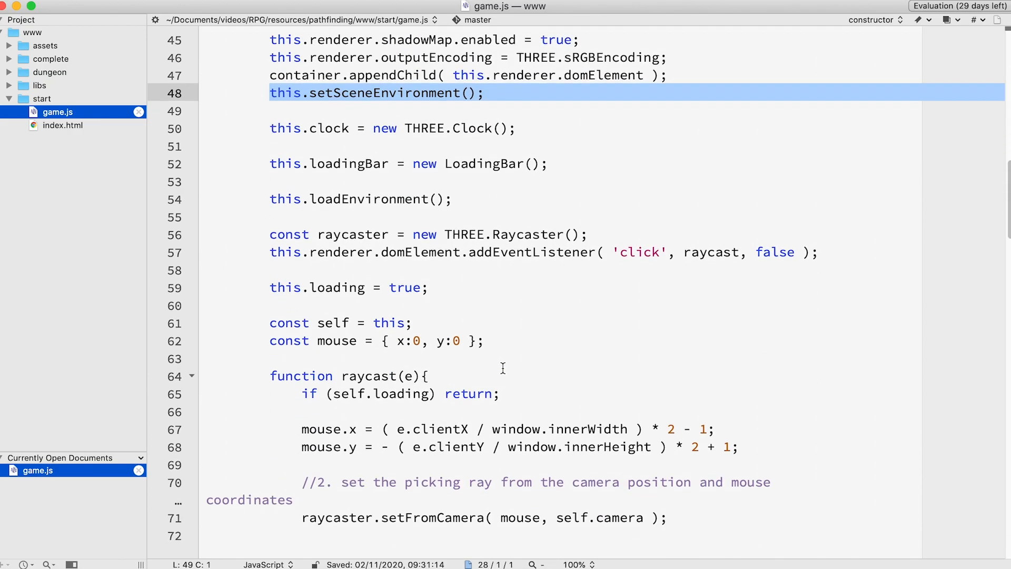
scroll("down", 3)
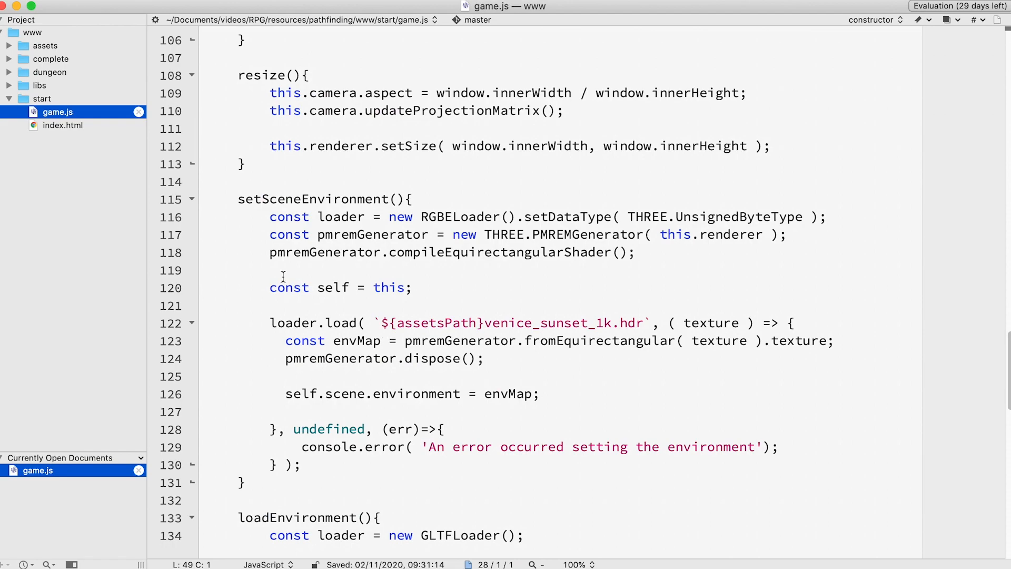
left_click_drag(240, 199, 303, 447)
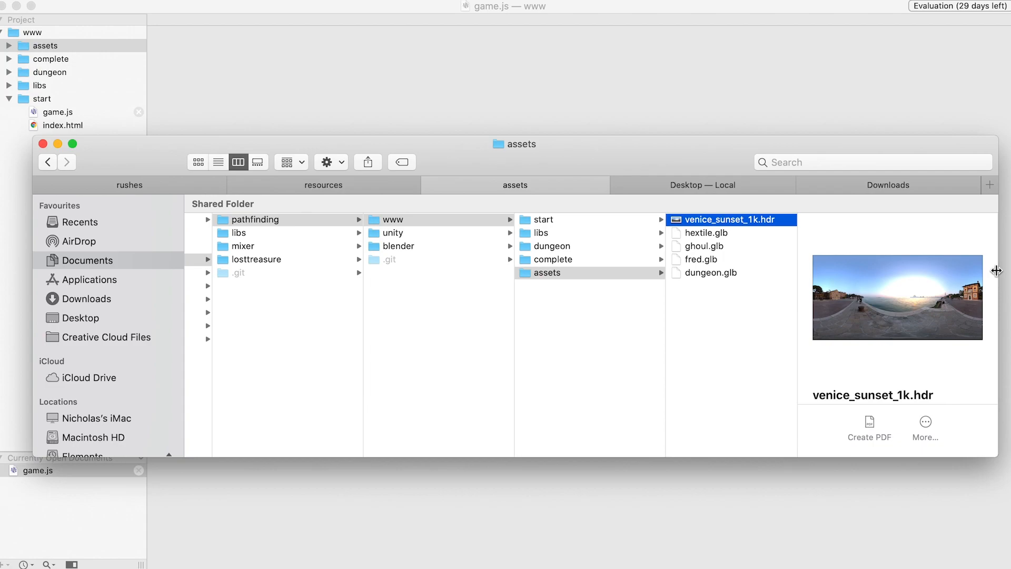
mouse_move(863, 299)
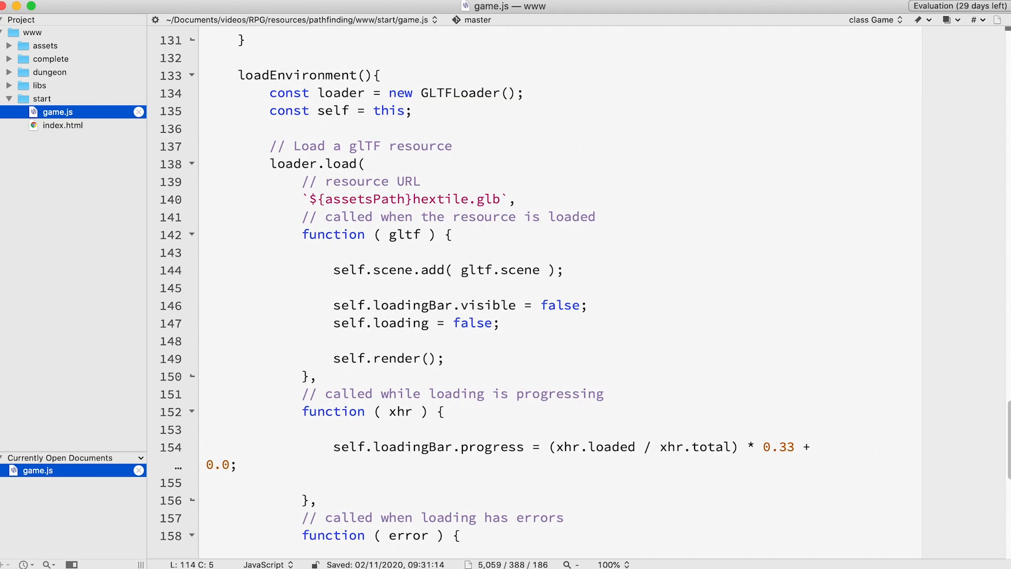
Add a gltf.scene.traverse block: navmesh gets transparent opacity 0.5 and is kept as self.navmesh, other meshes get castShadow/receiveShadow true
left_click(567, 269)
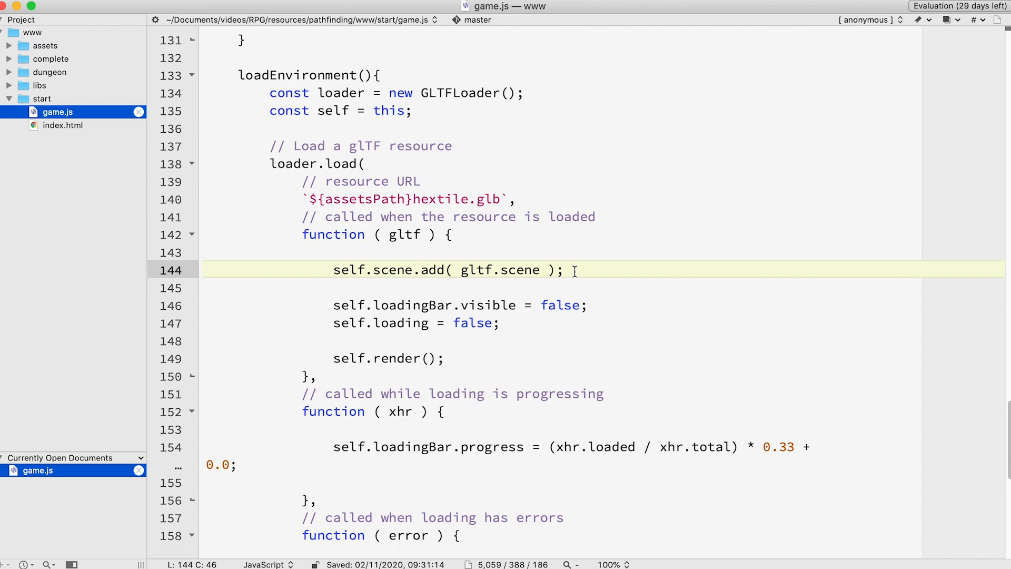
type("gltf.")
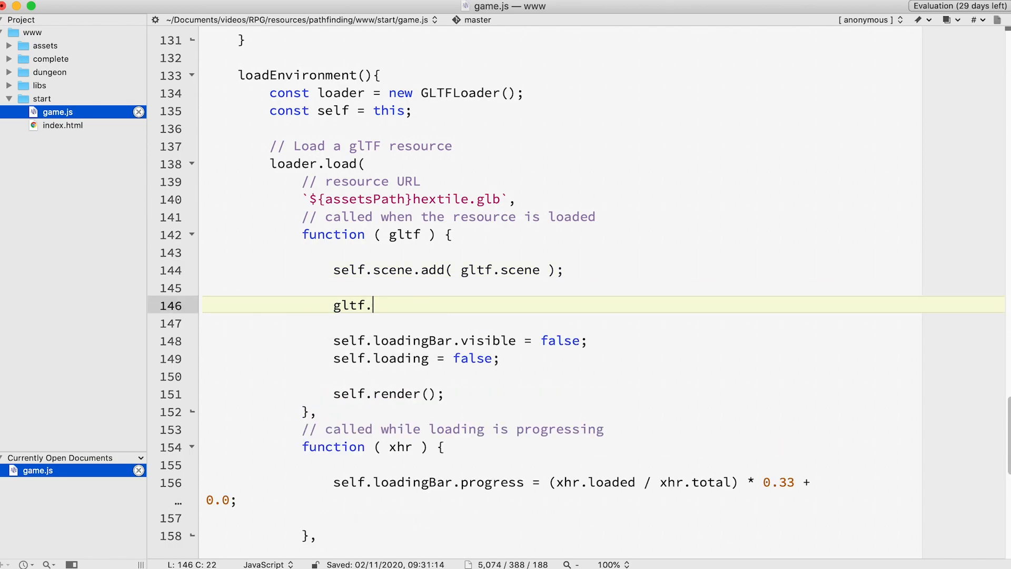
type("scene.traverse( child => {")
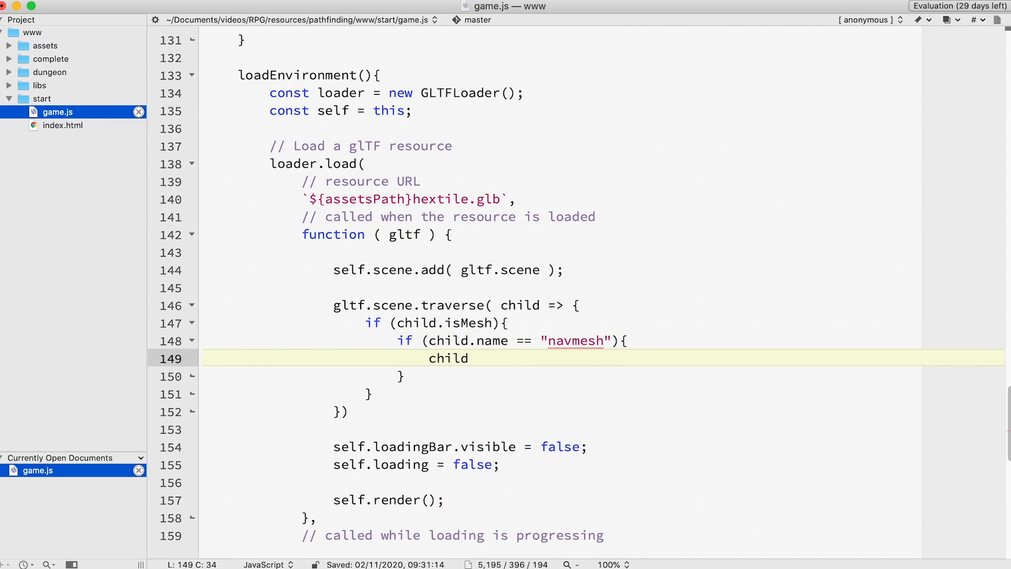
type(".material.transparent = true;")
type("child.material.op")
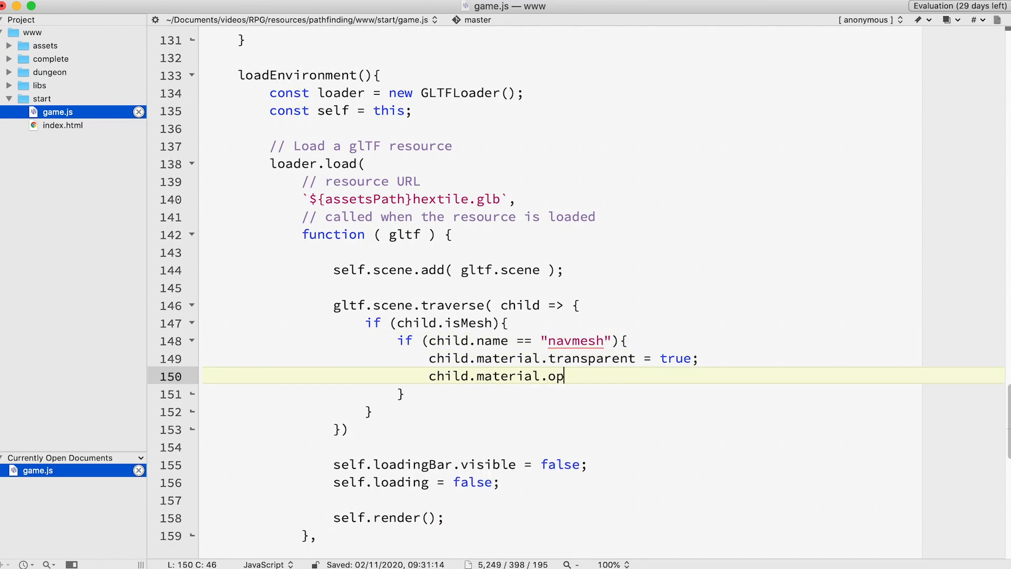
type("acity = 0.5;")
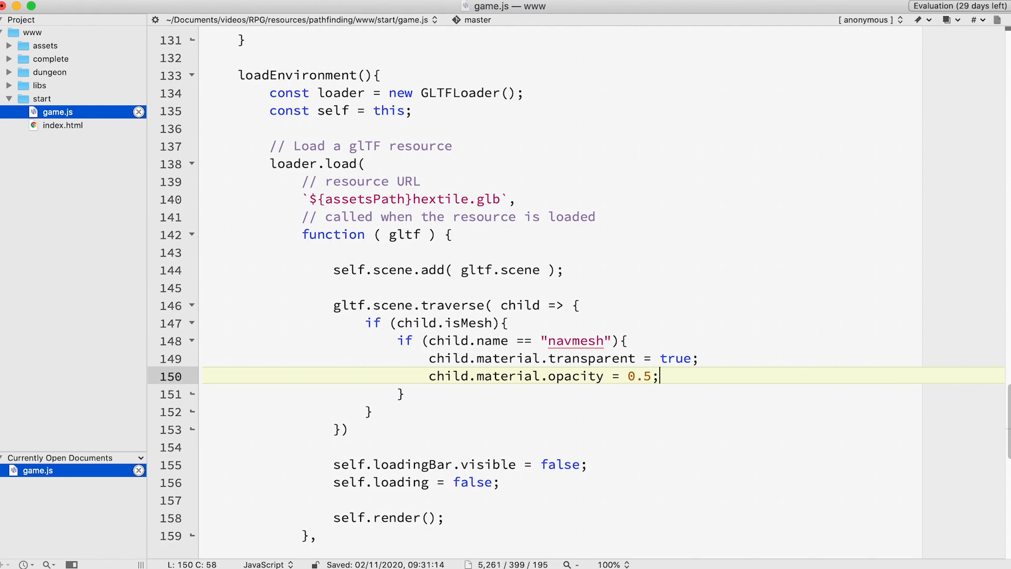
type("self.navmesh")
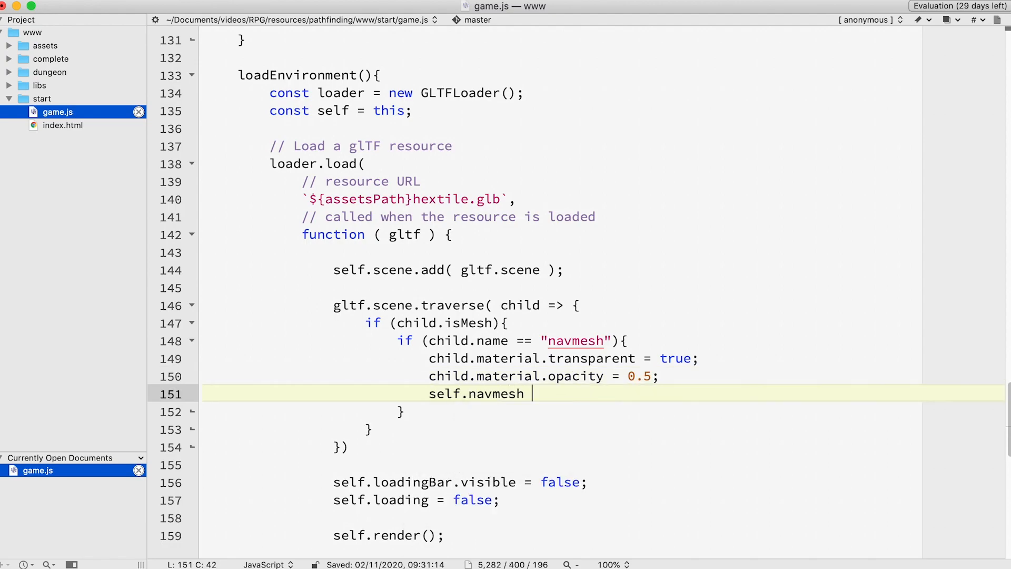
type("= child;")
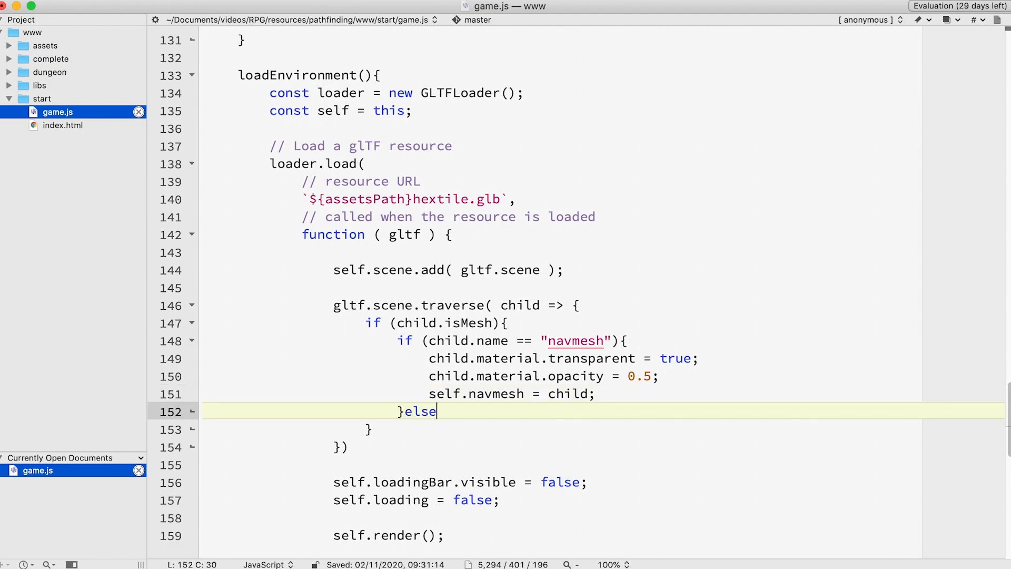
type("{")
type("child.receive")
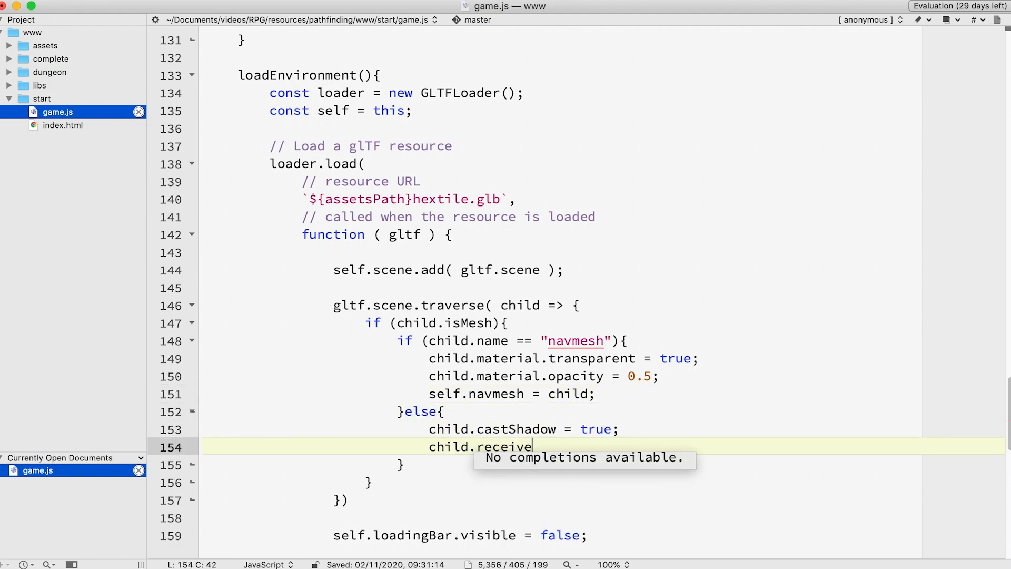
type("Shadow = true;")
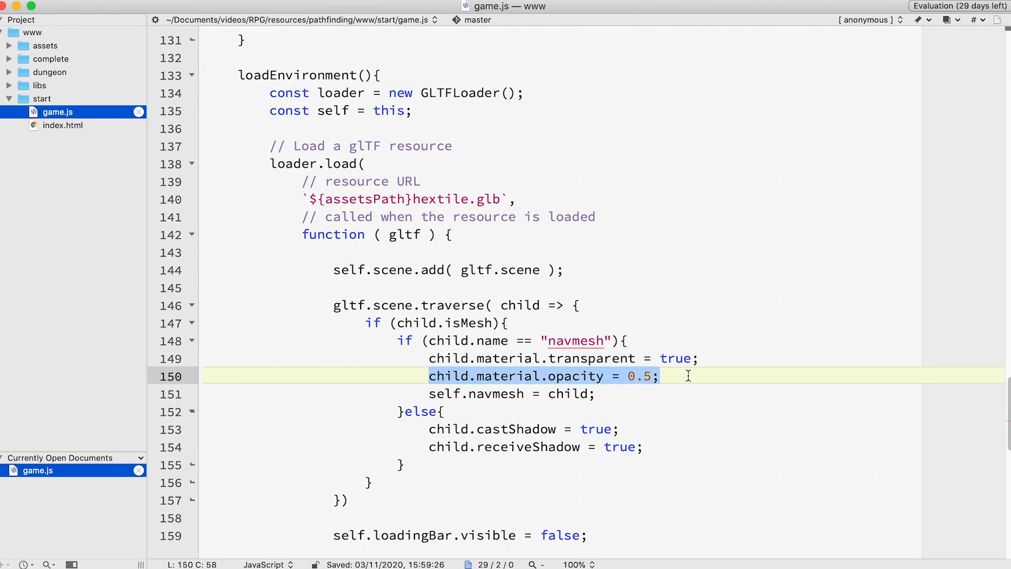
scroll("down", 3)
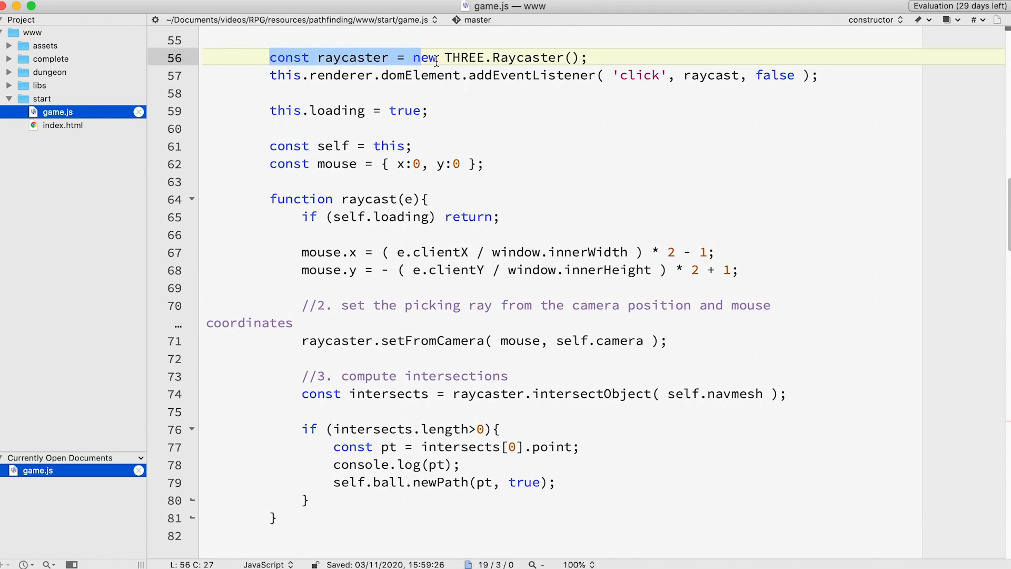
left_click(620, 75)
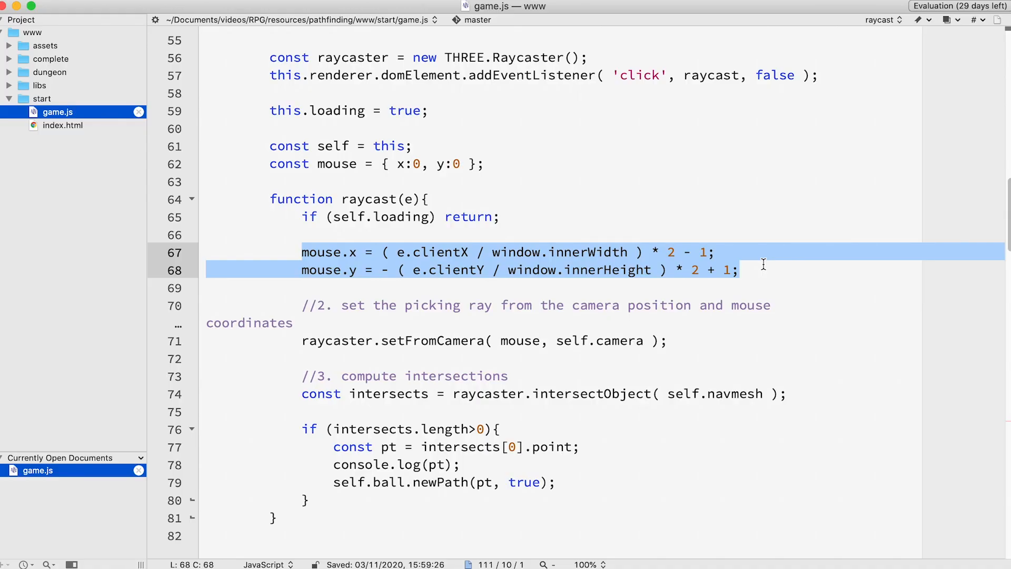
left_click(671, 341)
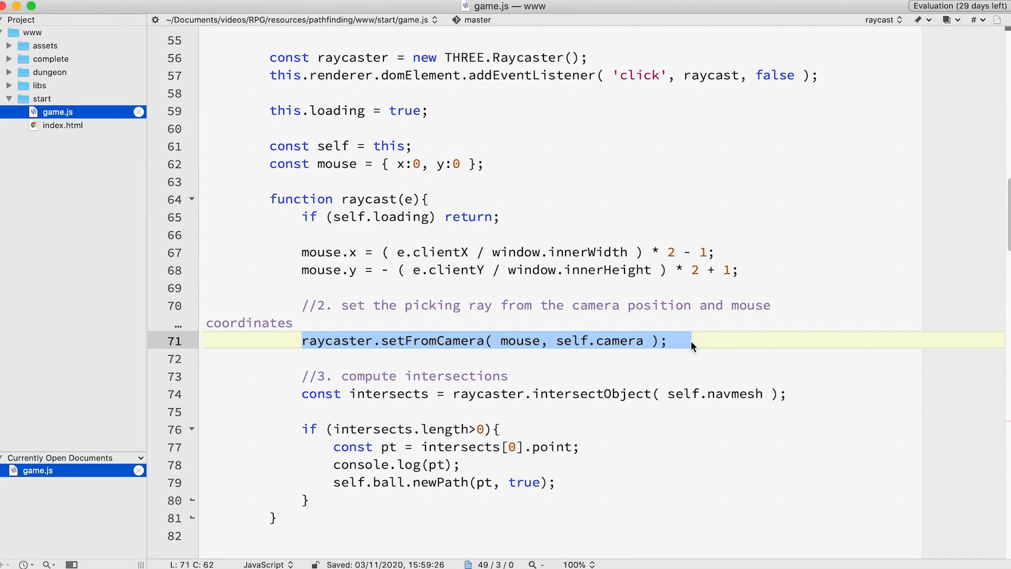
left_click(321, 393)
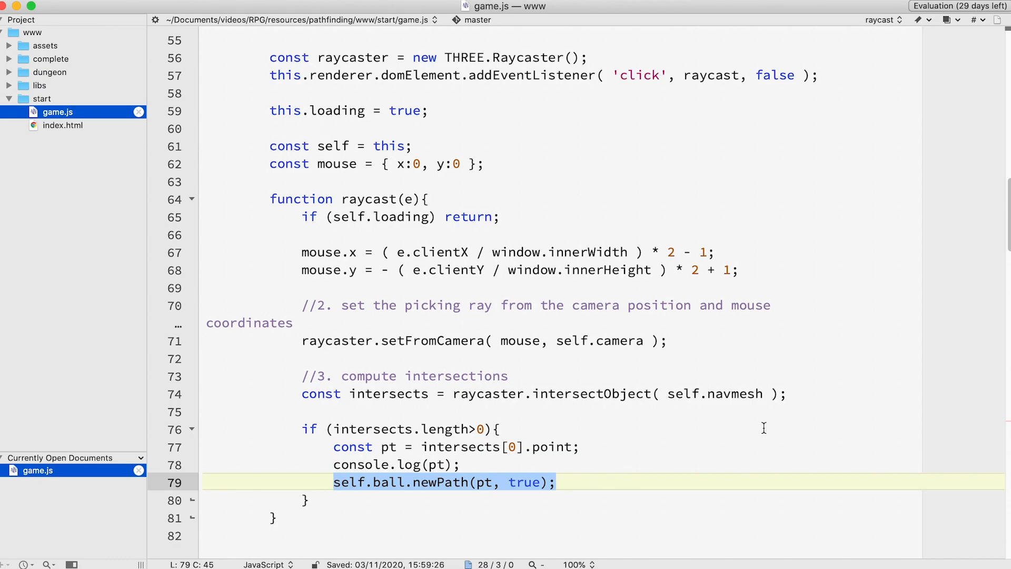
Create self.pathfinder = new Pathfinding() and setZoneData(self.ZONE, createZone(self.navmesh.geometry))
scroll("down", 3)
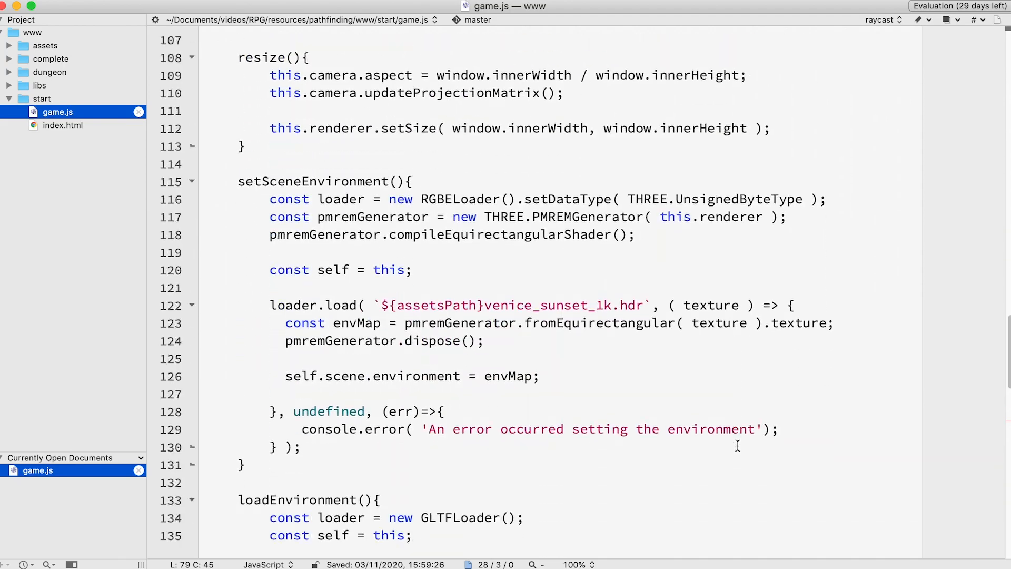
scroll("down", 3)
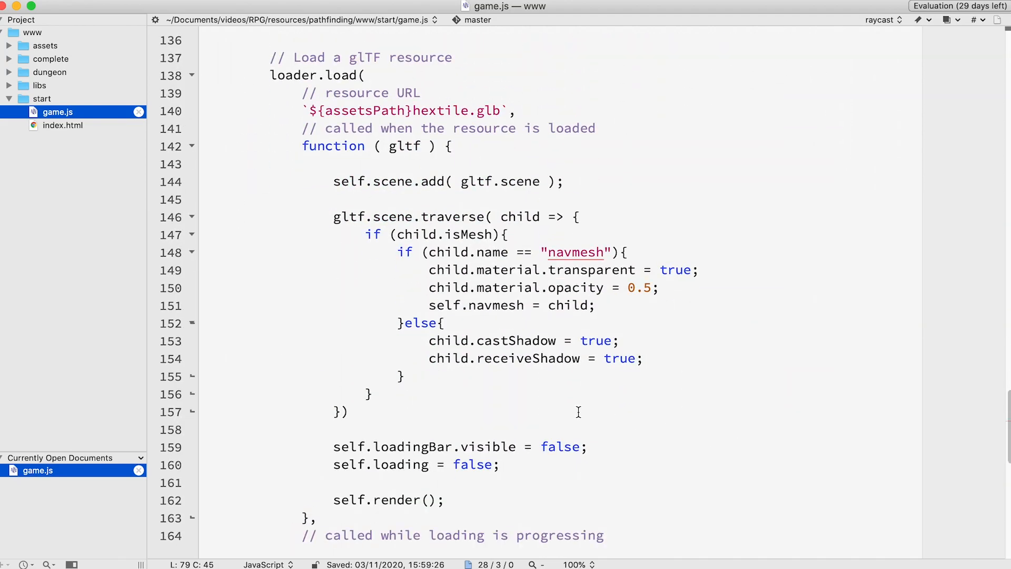
type("self.pathfinde")
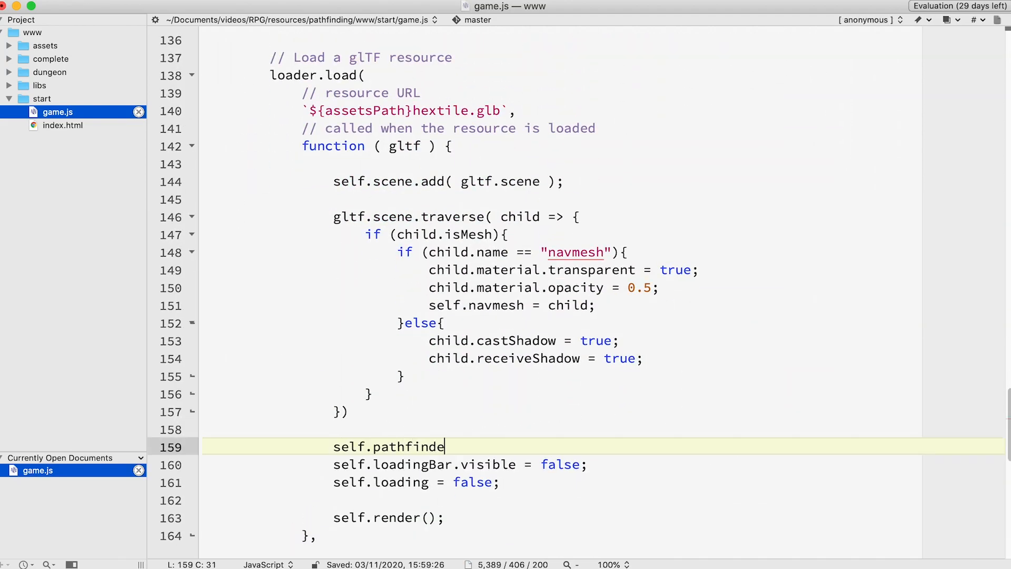
type("= new Path")
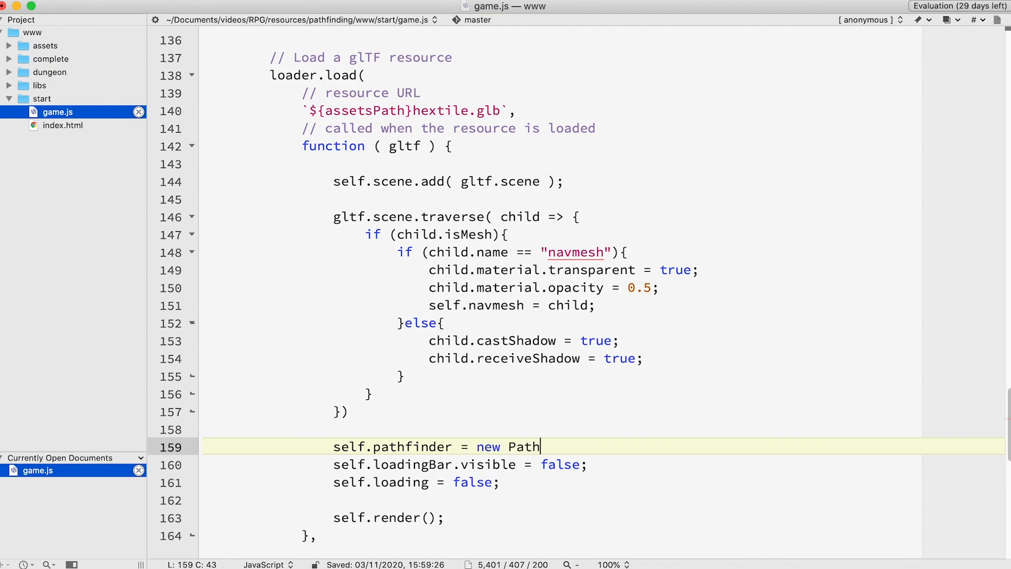
type("finding();")
type("self.pathfinder.s")
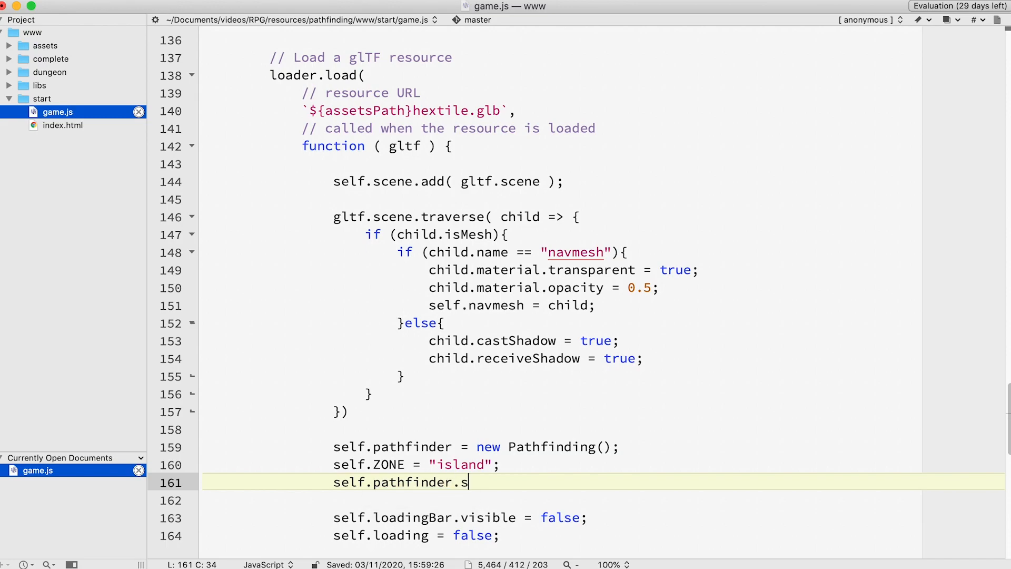
type("etZoneData")
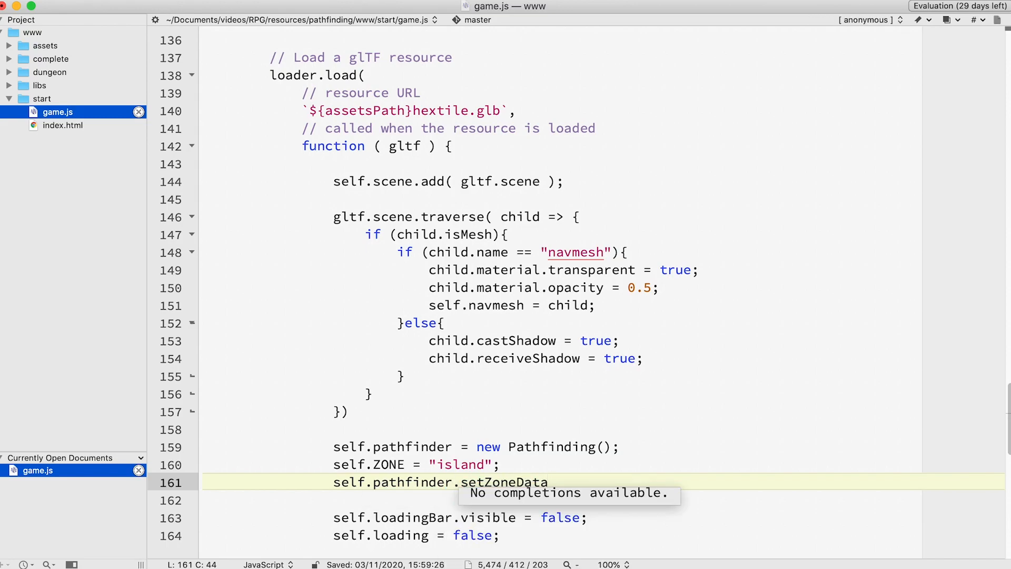
type("( self.ZONE, )")
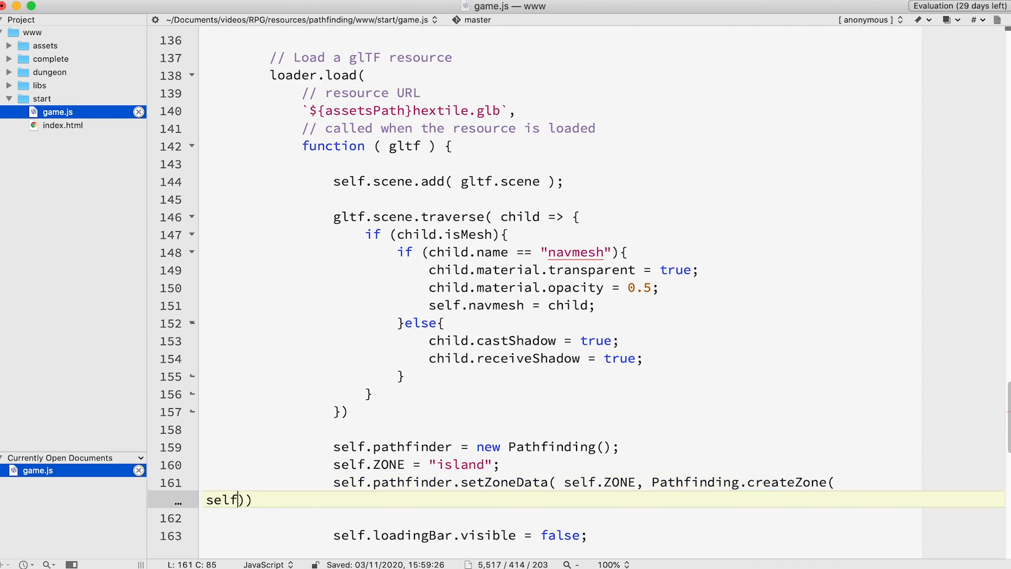
type(".navmesh.geometry")
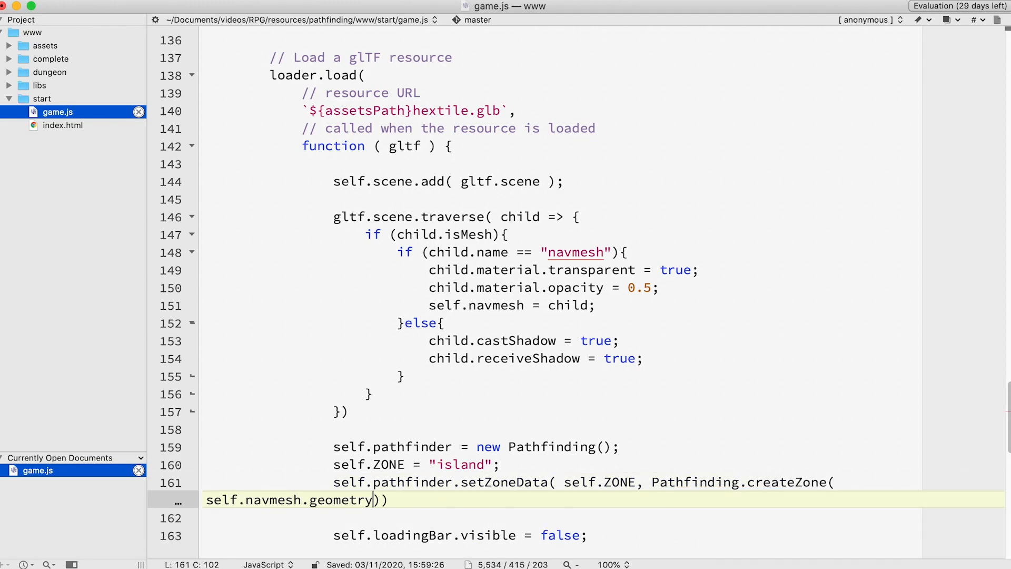
Add self.ball = self.createBall() after the pathfinding zone is set up
type("self.ball = self.")
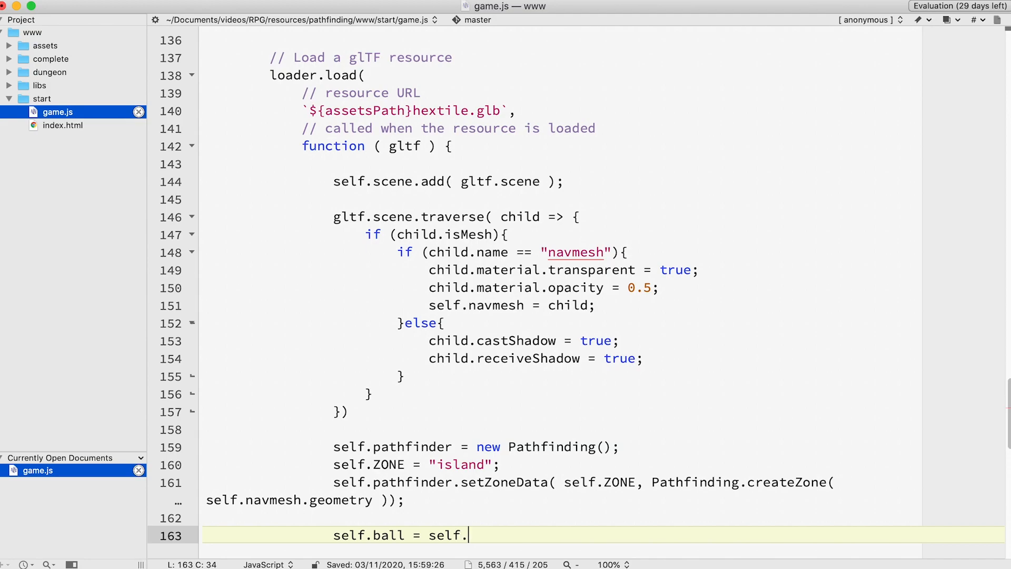
type("createBall();")
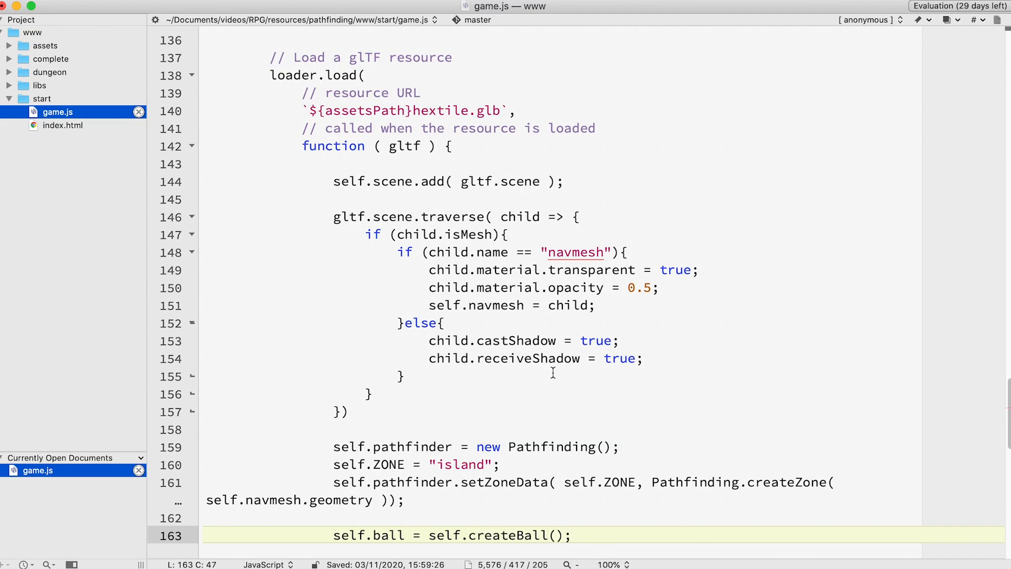
scroll("down", 3)
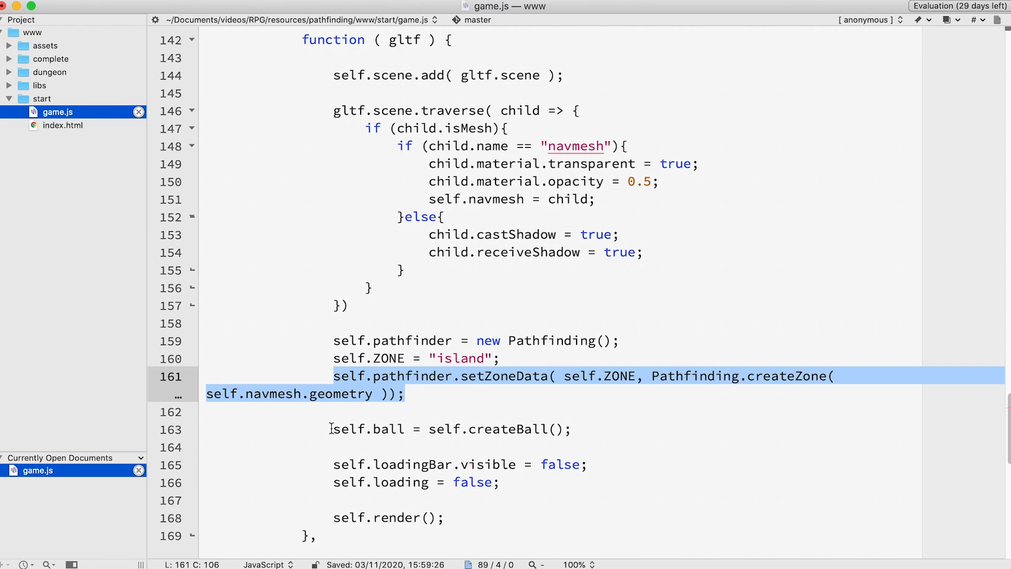
left_click(452, 429)
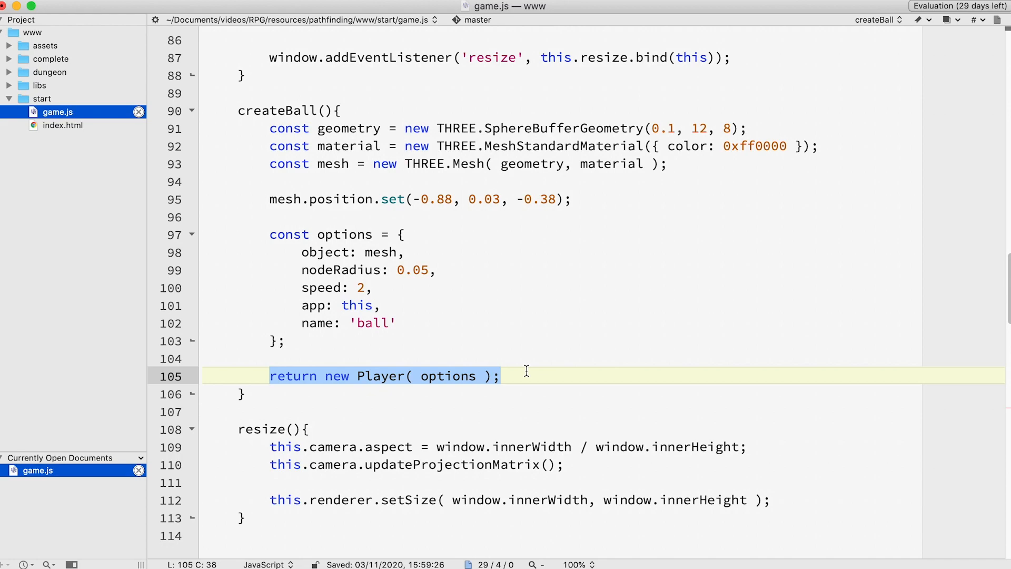
mouse_move(274, 240)
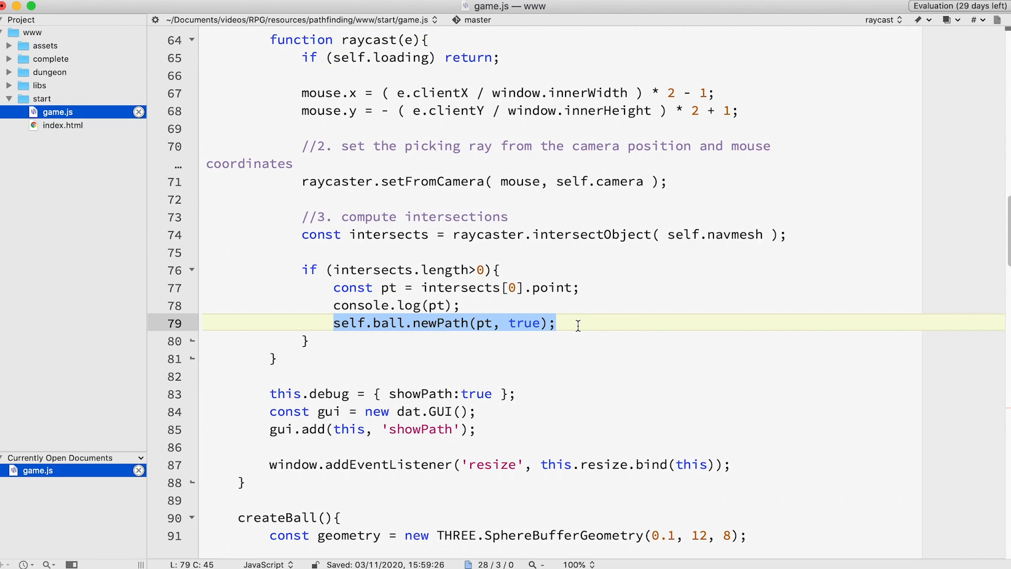
Highlight the render loop's per-frame ball update line, then switch to libs/Player.js in the Project sidebar
scroll("down", 3)
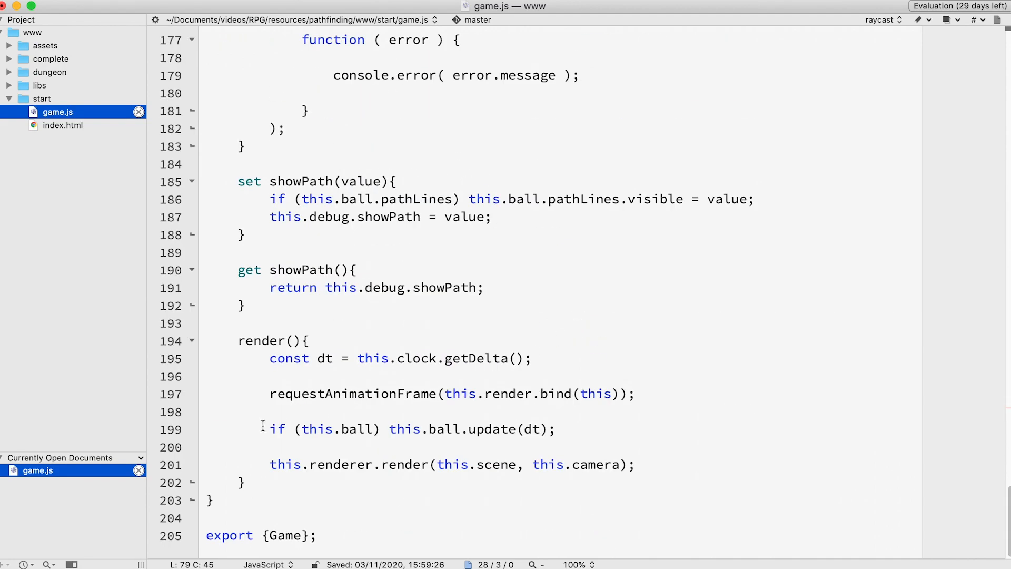
triple_click(420, 429)
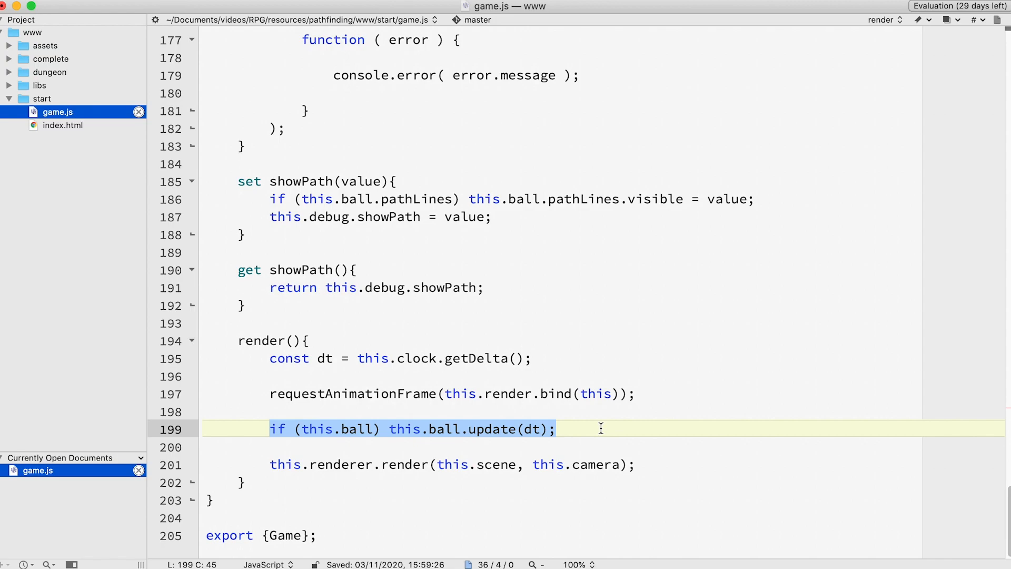
left_click(58, 138)
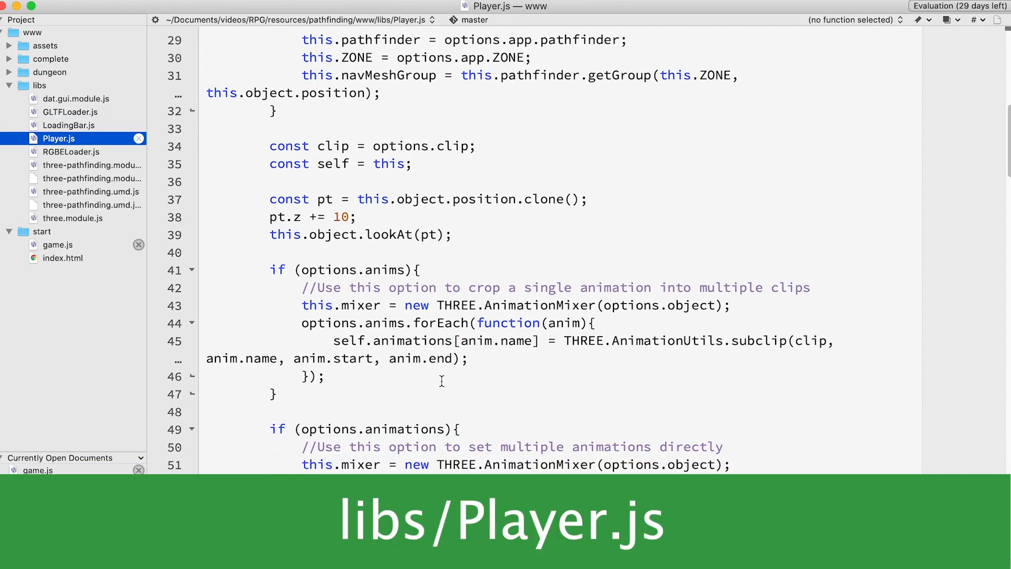
scroll("down", 3)
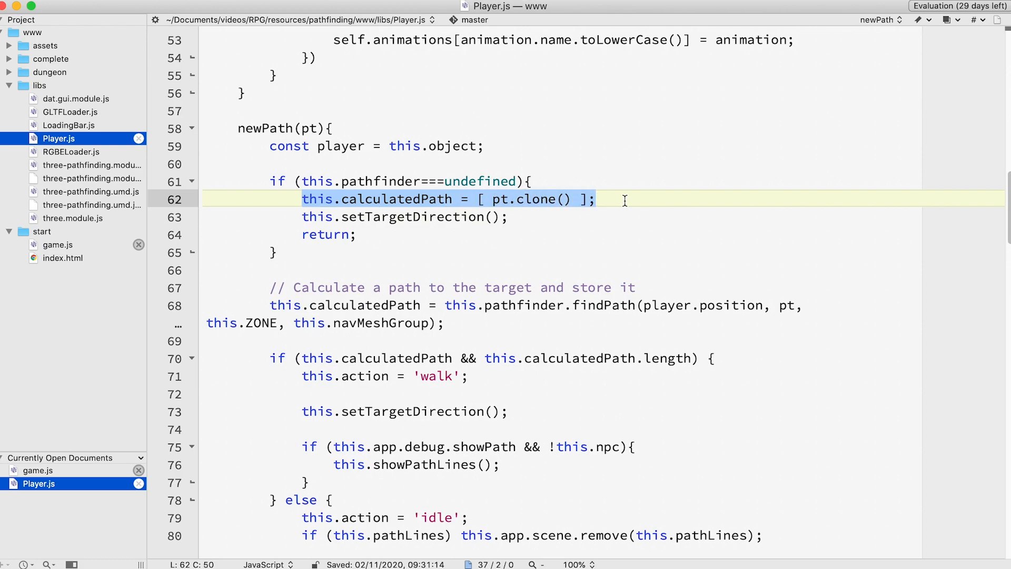
mouse_move(320, 206)
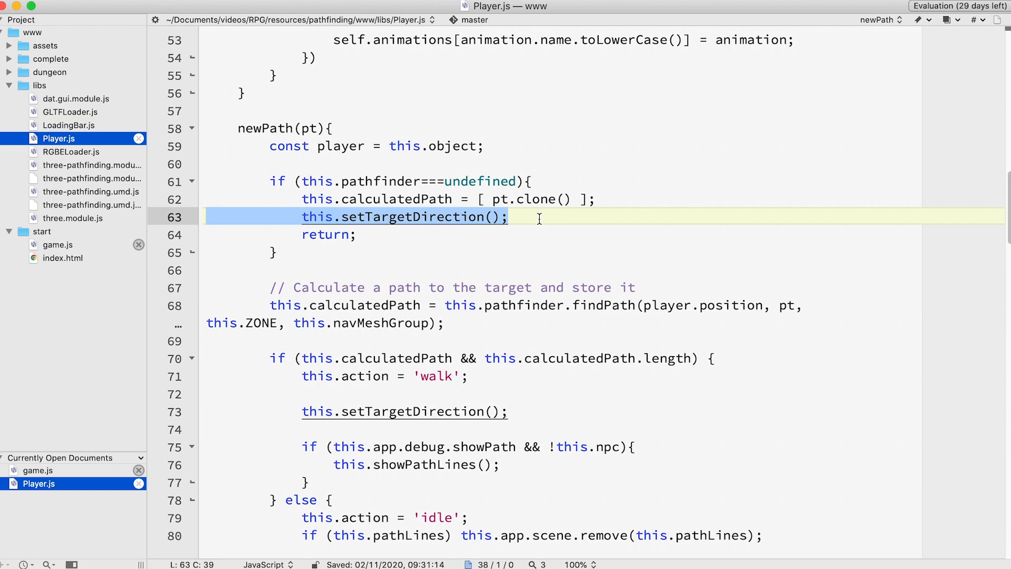
scroll("down", 3)
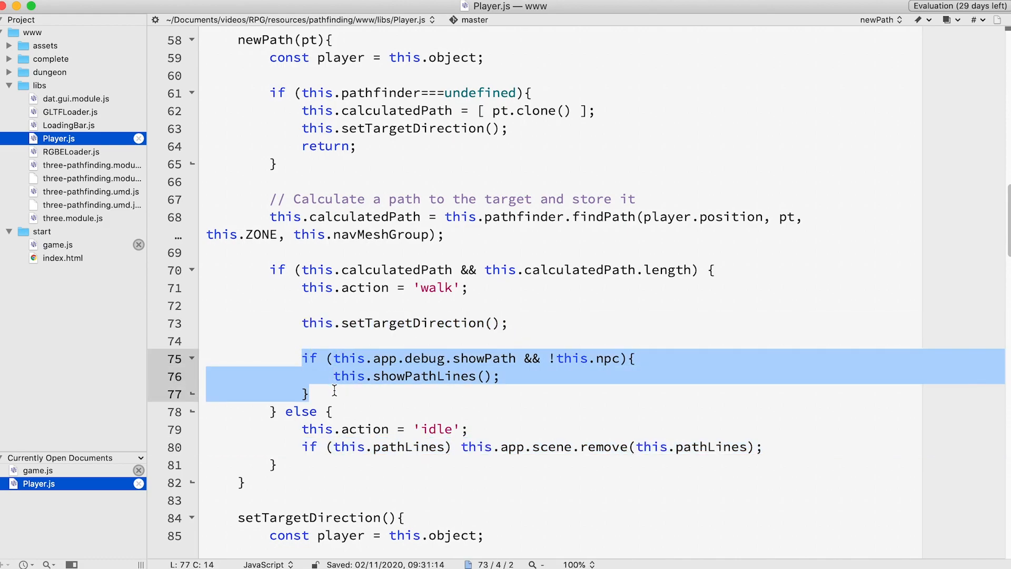
mouse_move(551, 384)
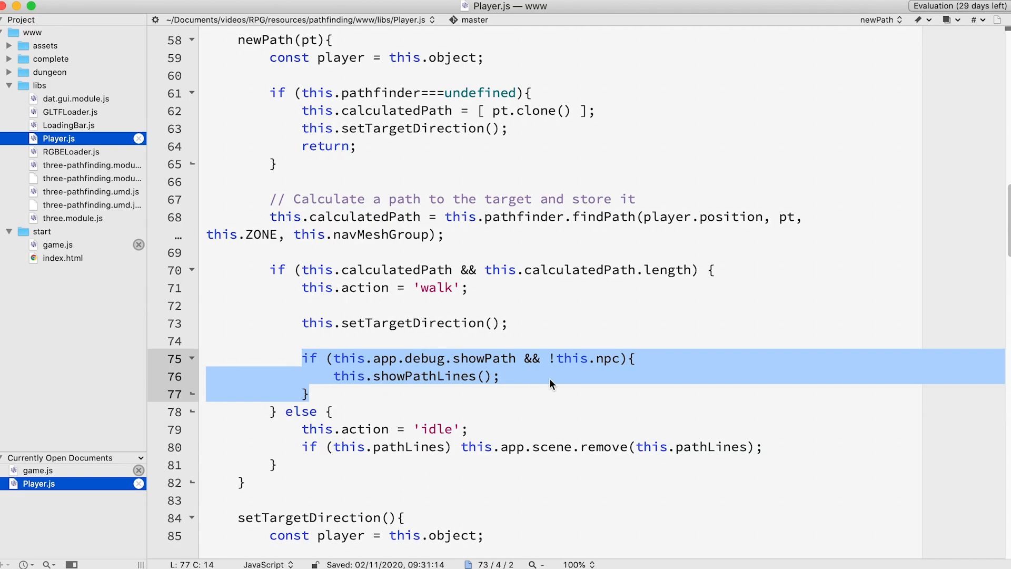
scroll("down", 3)
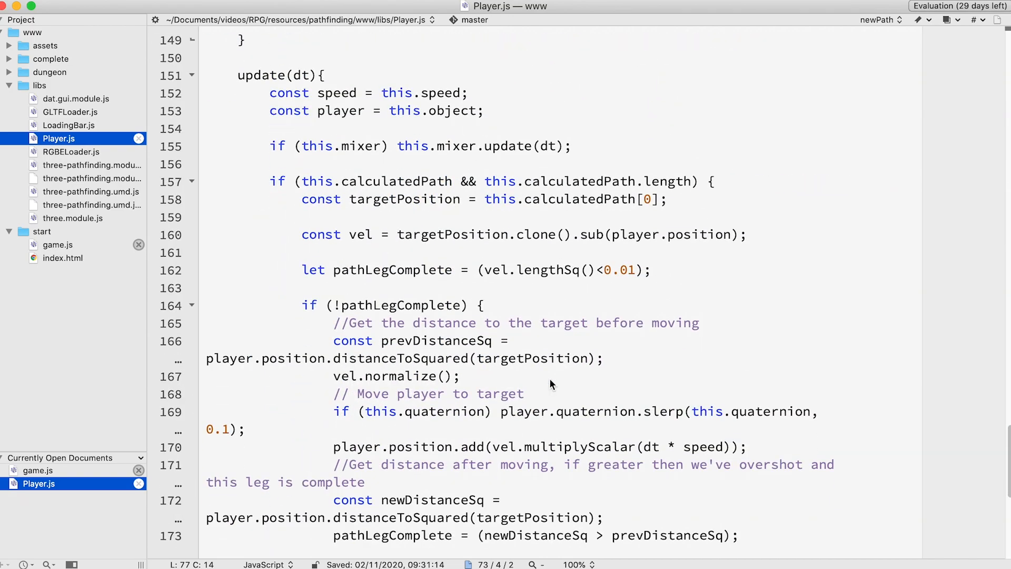